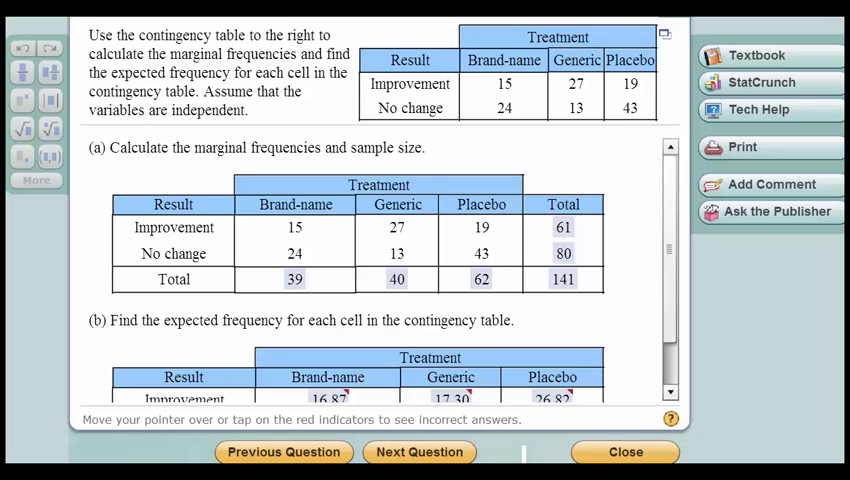
pyautogui.moveTo(437, 55)
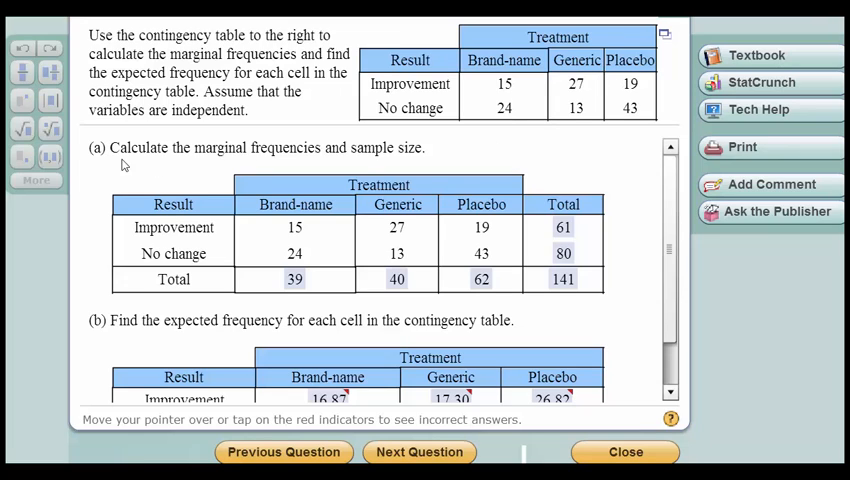
pyautogui.moveTo(418, 160)
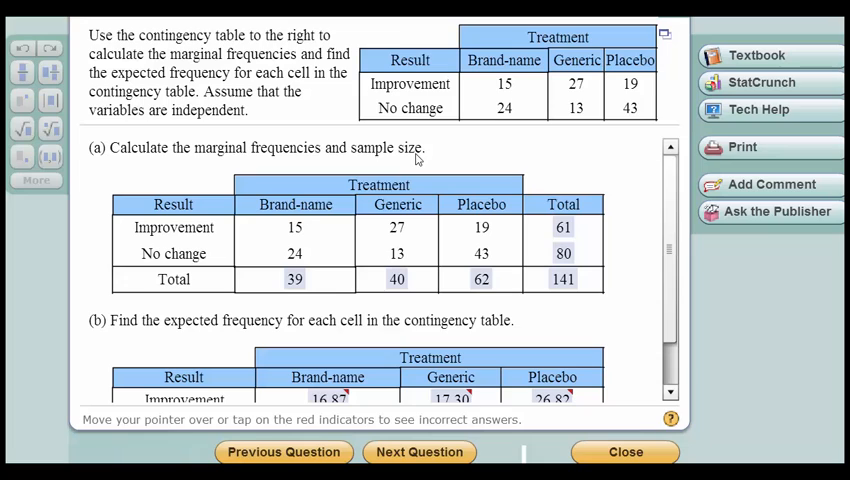
pyautogui.moveTo(360, 330)
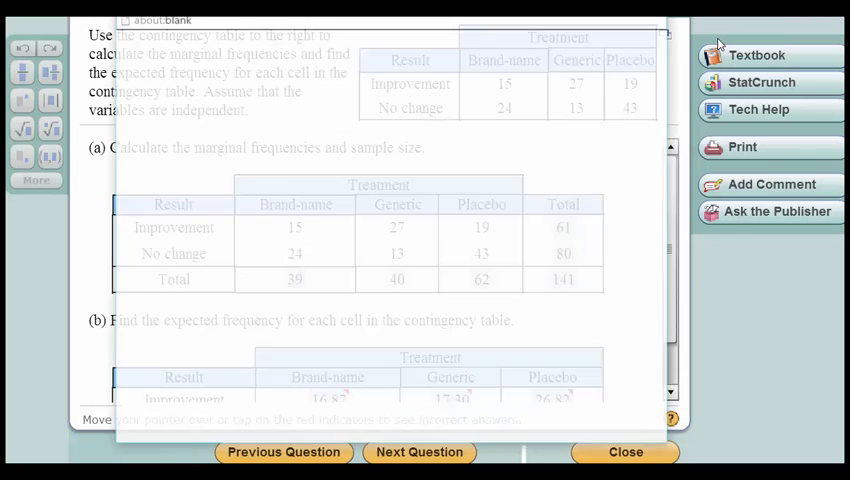
# Open the treatment data in StatCrunch and start a contingency table with summary
pyautogui.click(761, 82)
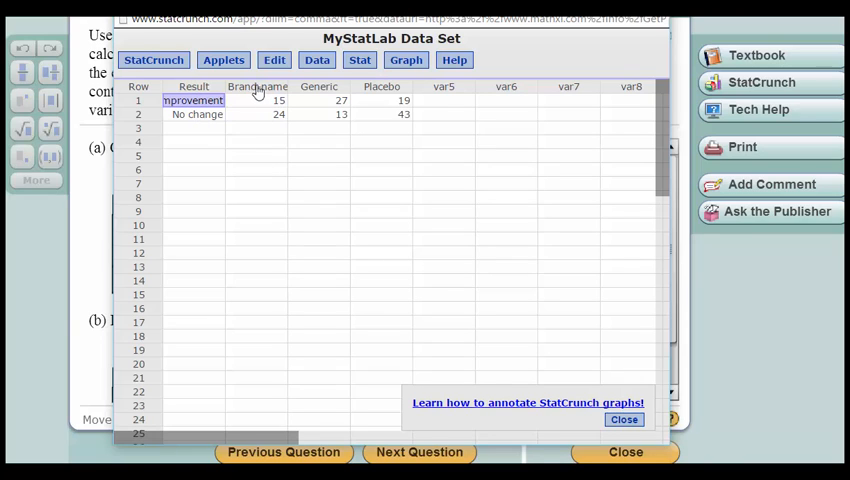
pyautogui.moveTo(307, 122)
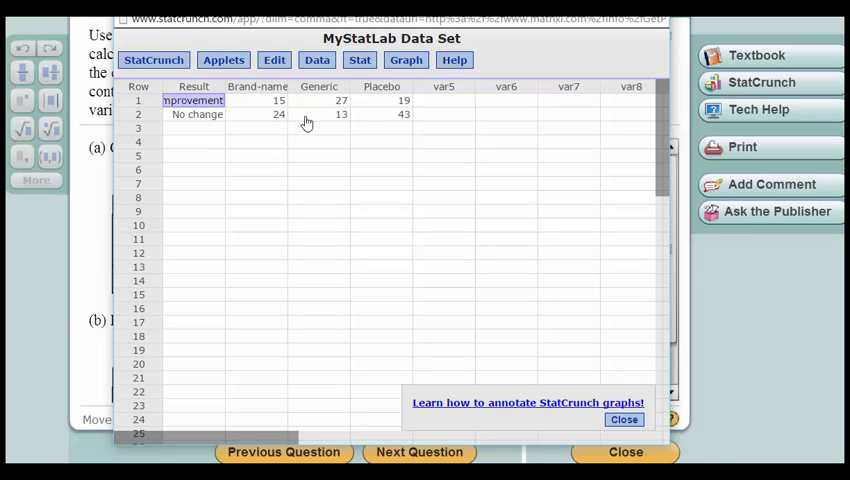
pyautogui.click(359, 60)
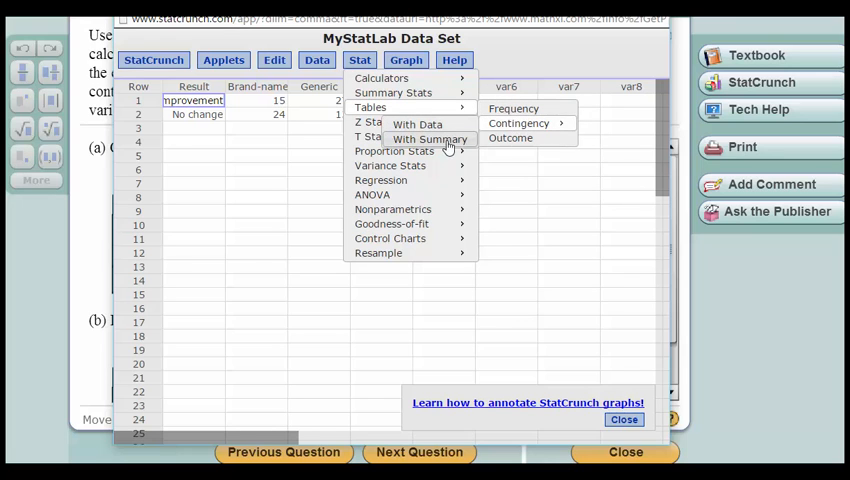
pyautogui.click(430, 139)
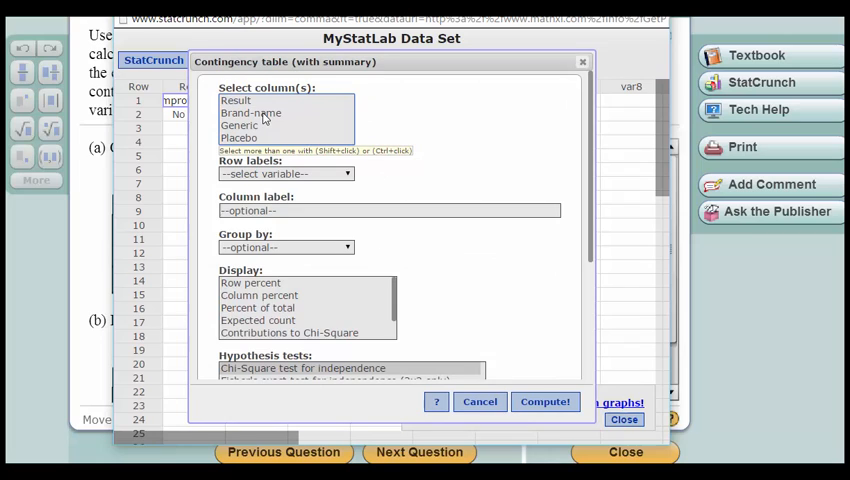
# Choose Brand-name, Generic and Placebo columns, Result row labels, and display expected counts
pyautogui.click(251, 113)
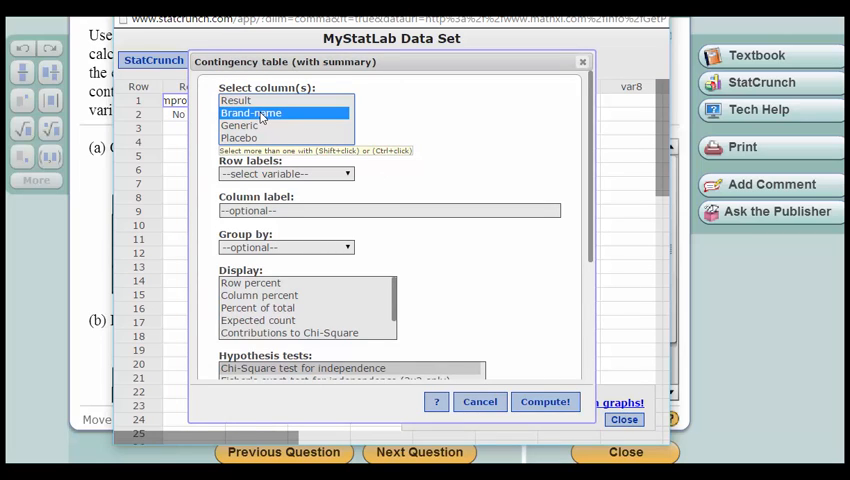
pyautogui.click(240, 125)
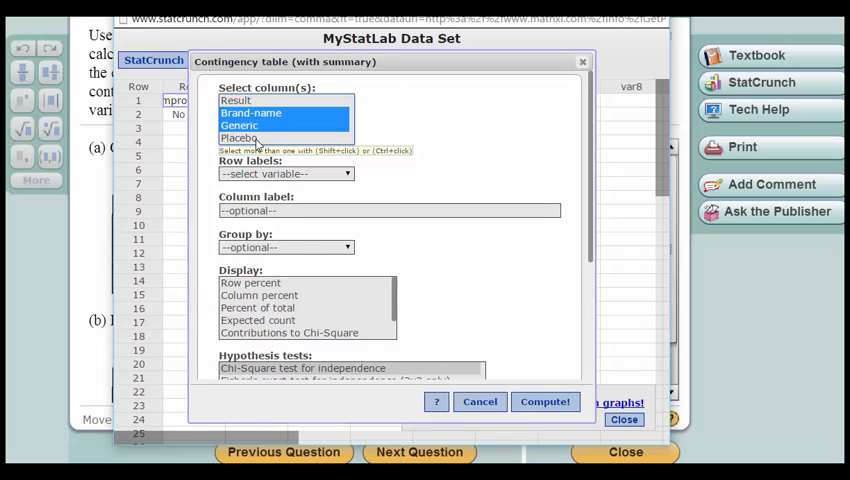
pyautogui.click(240, 138)
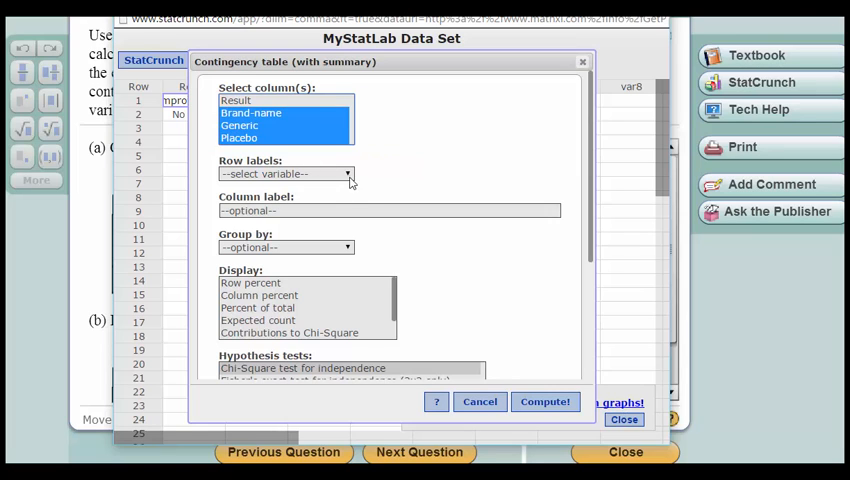
pyautogui.click(347, 173)
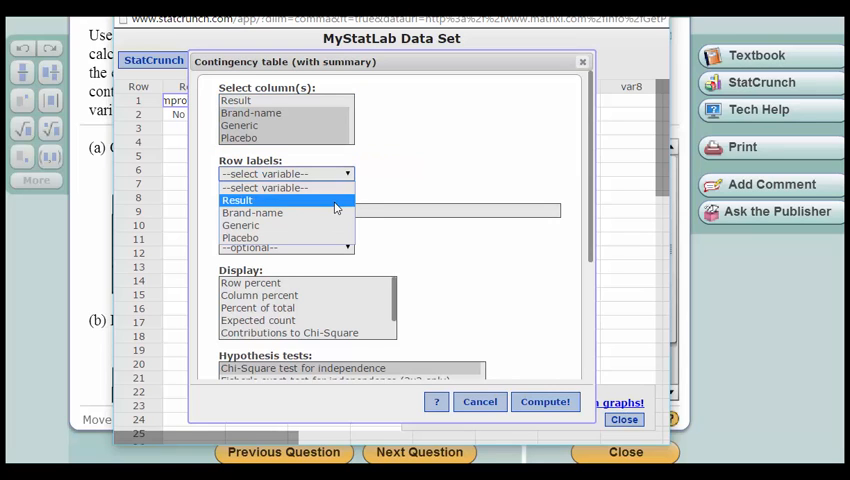
pyautogui.click(237, 200)
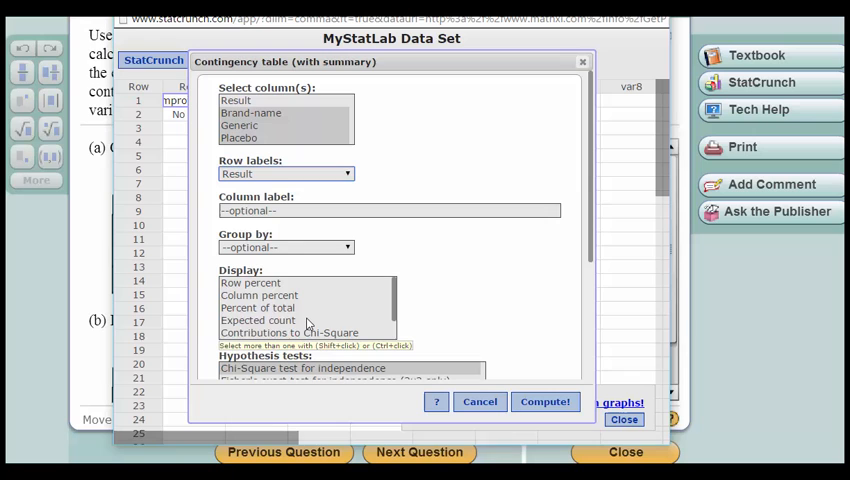
pyautogui.click(258, 320)
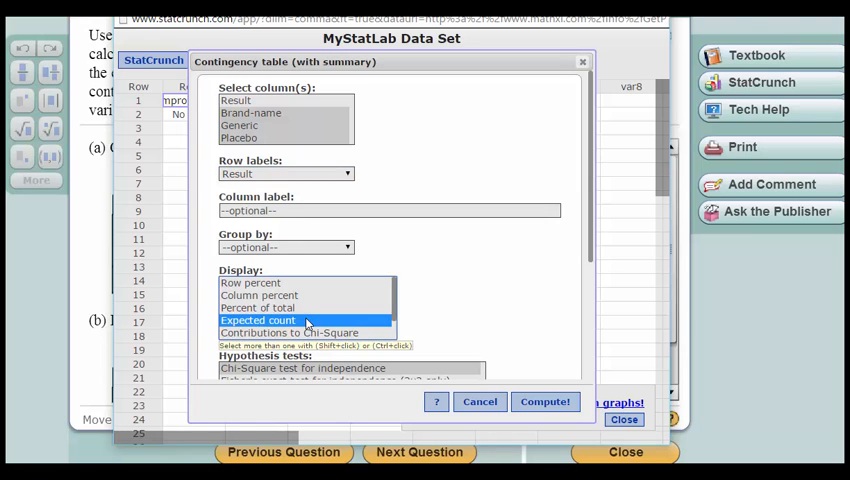
pyautogui.click(258, 320)
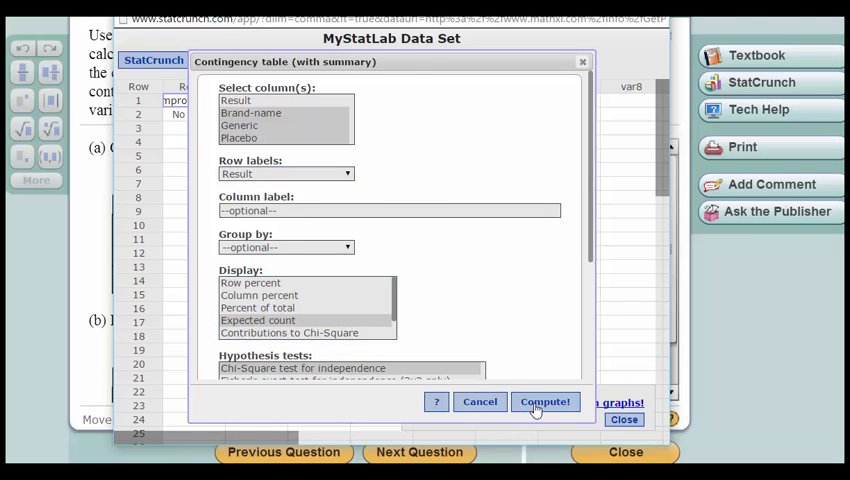
# Compute the table, showing expected counts like 16.87 and chi-square 13.96 (p 0.0009)
pyautogui.click(545, 401)
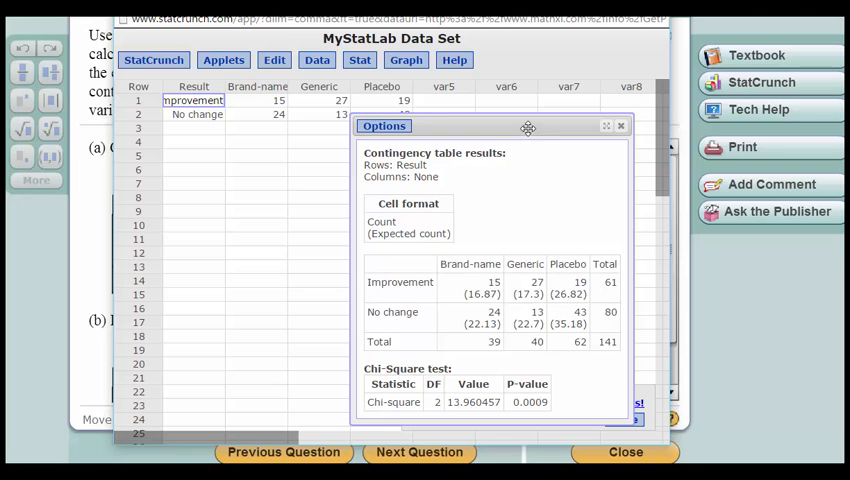
pyautogui.moveTo(528, 127); pyautogui.dragTo(362, 140)
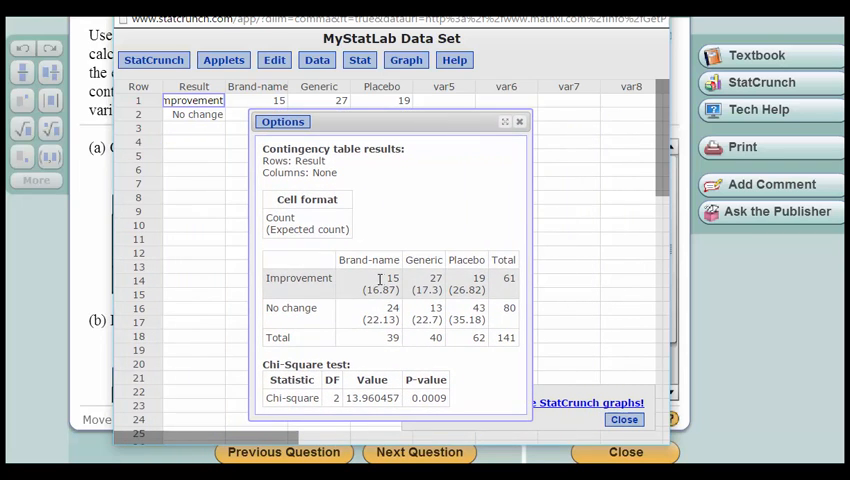
pyautogui.moveTo(508, 277)
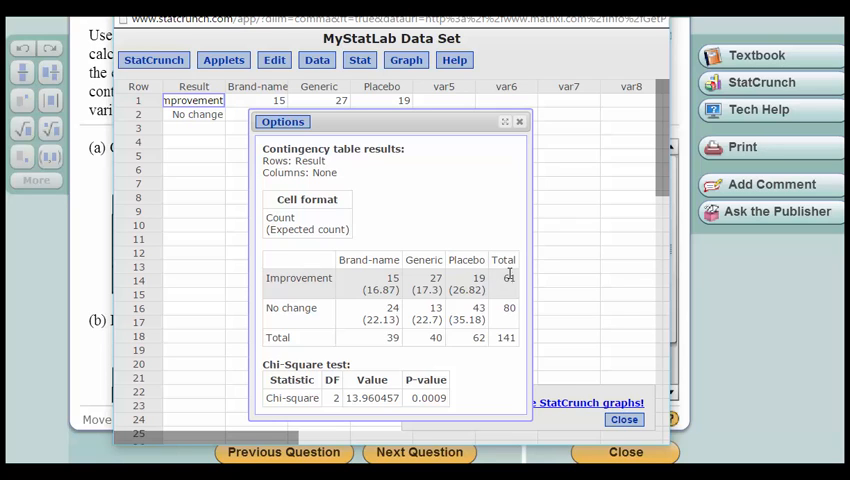